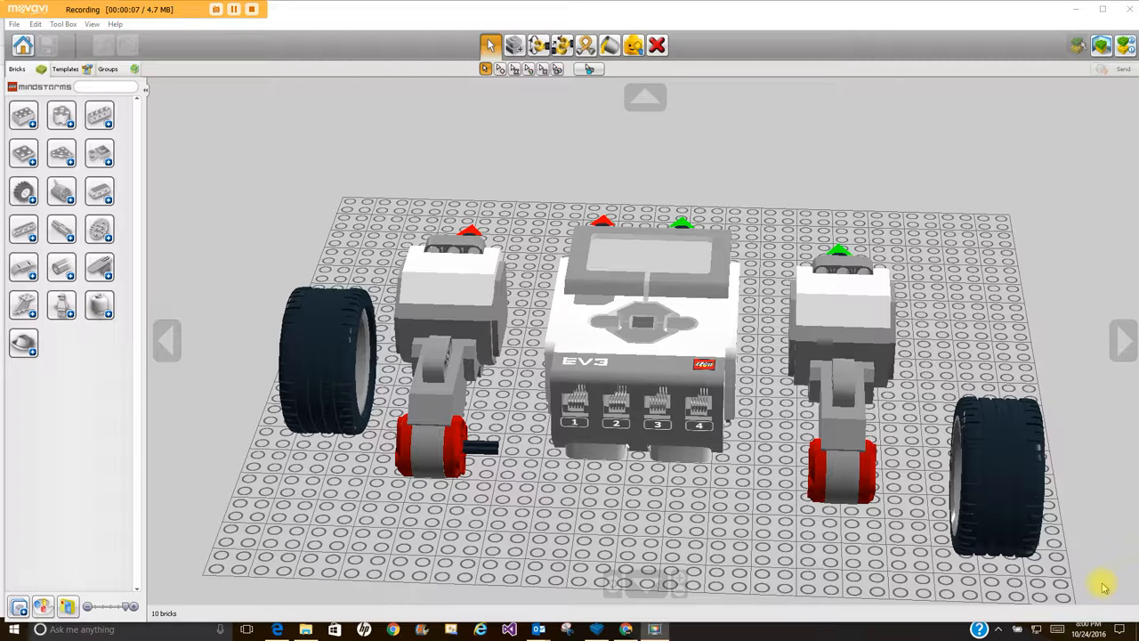
mouse_move(1097, 559)
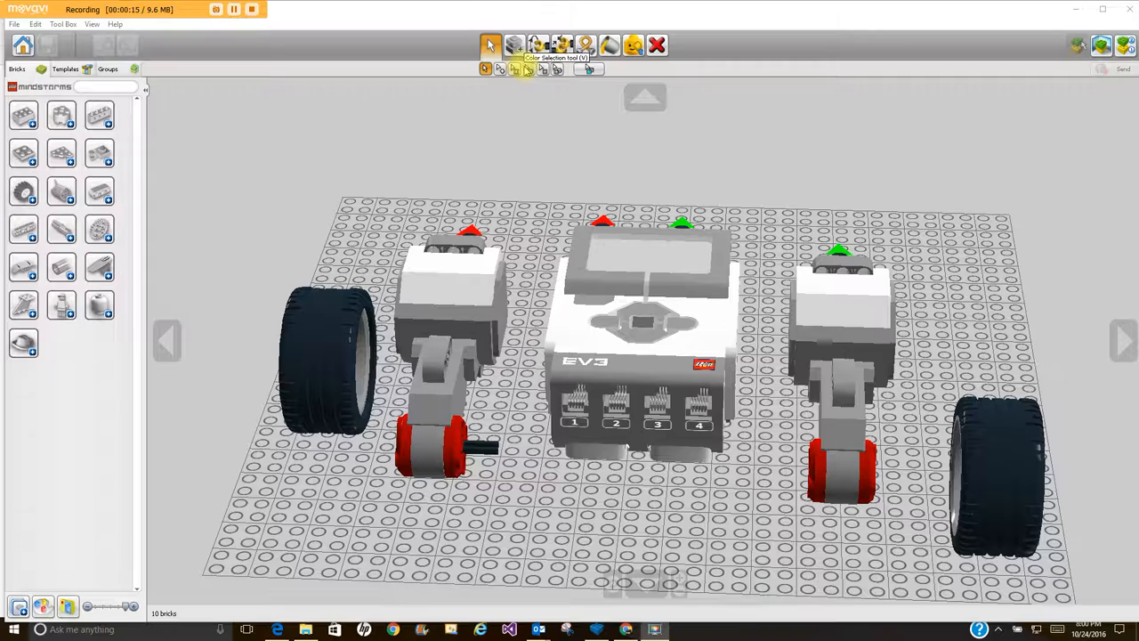
mouse_move(515, 44)
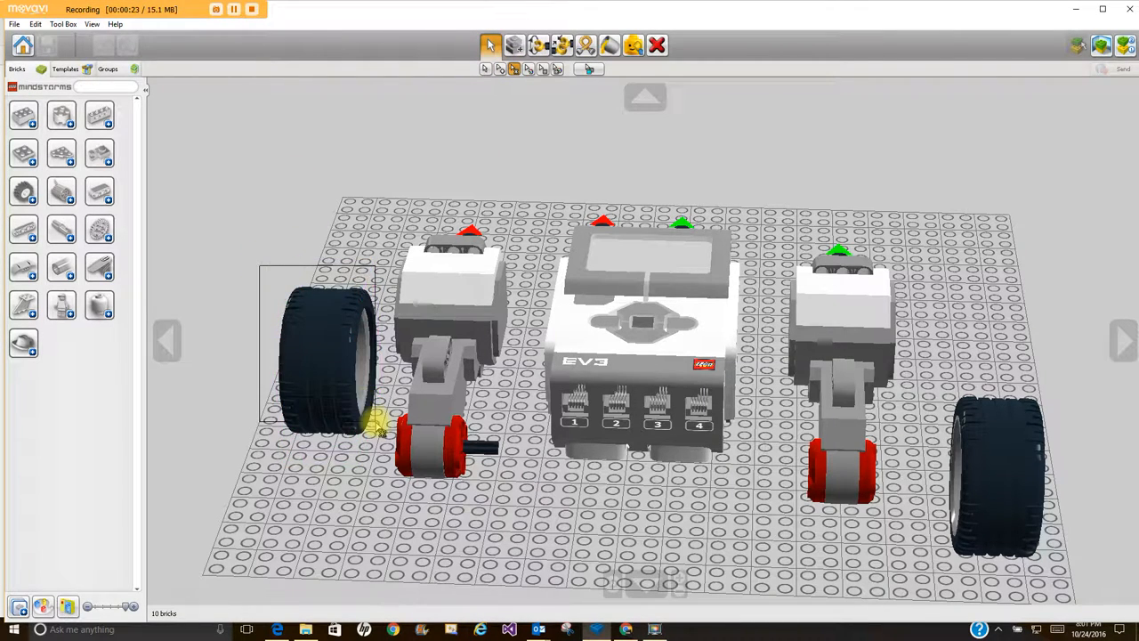
Step: Select the EV3 robot's left wheel and drag it forward beside its motor
click(329, 365)
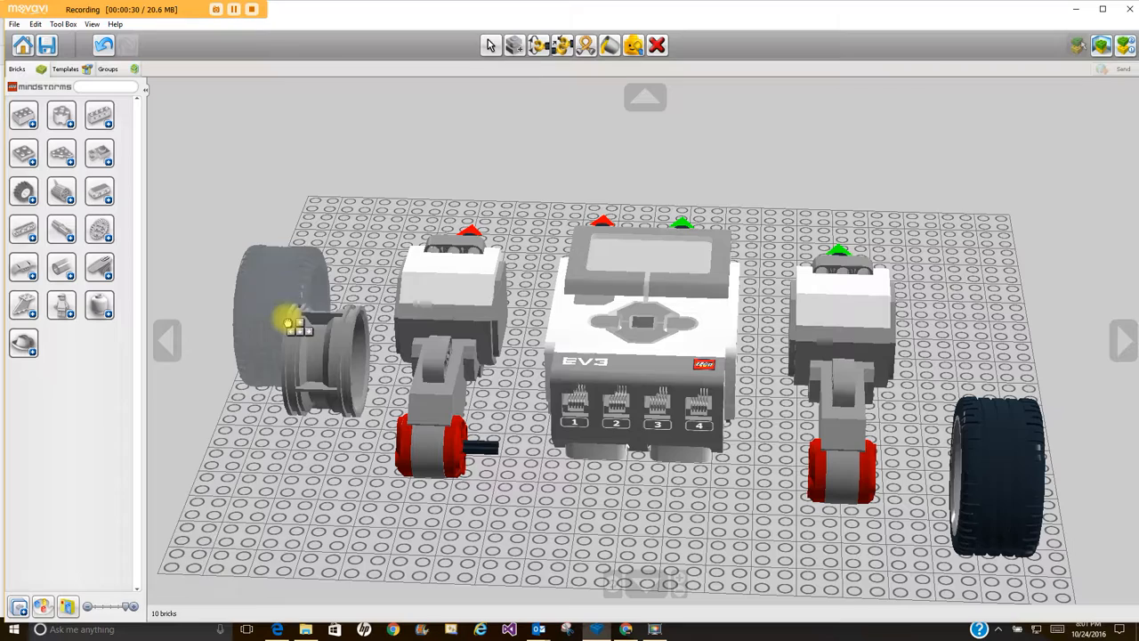
click(294, 347)
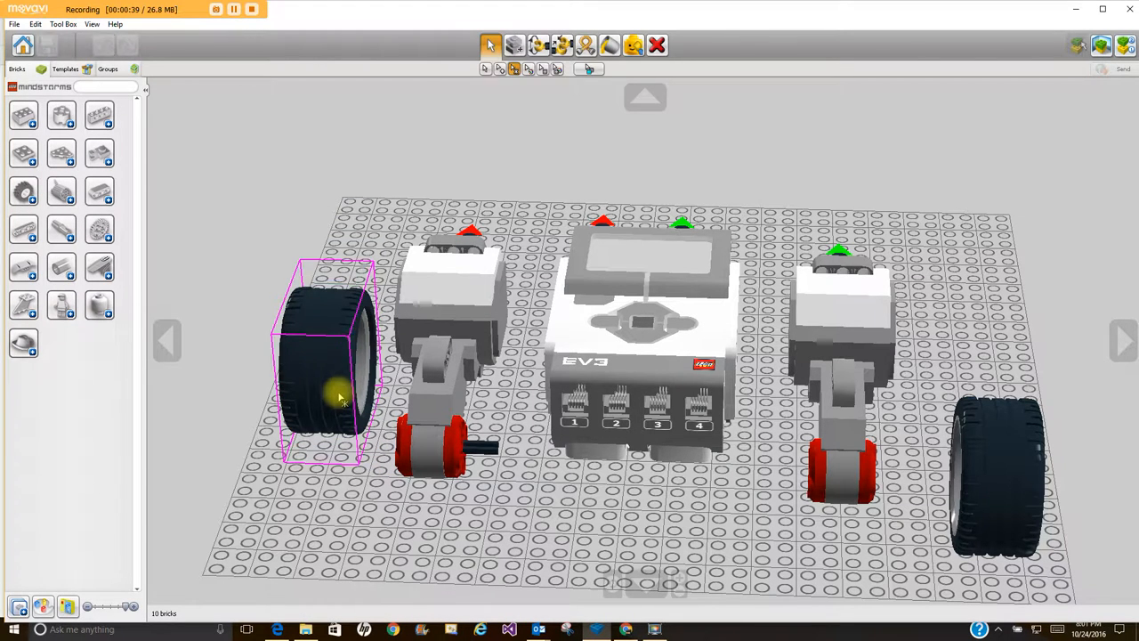
click(321, 369)
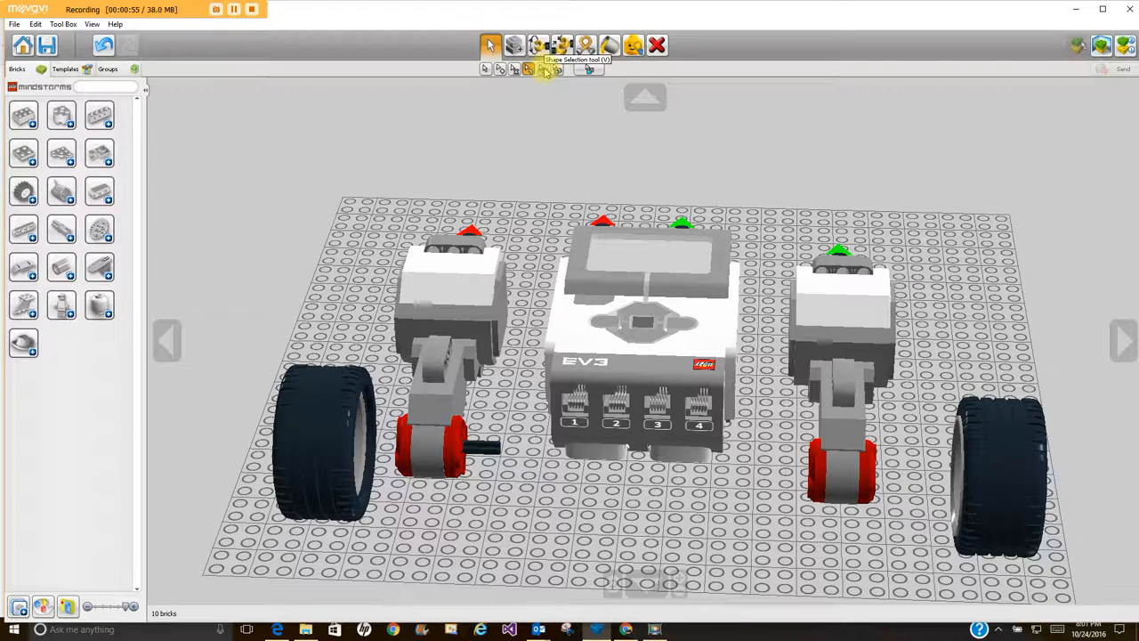
Step: Choose the Shape Selection tool from the Selection sub-toolbar
click(320, 410)
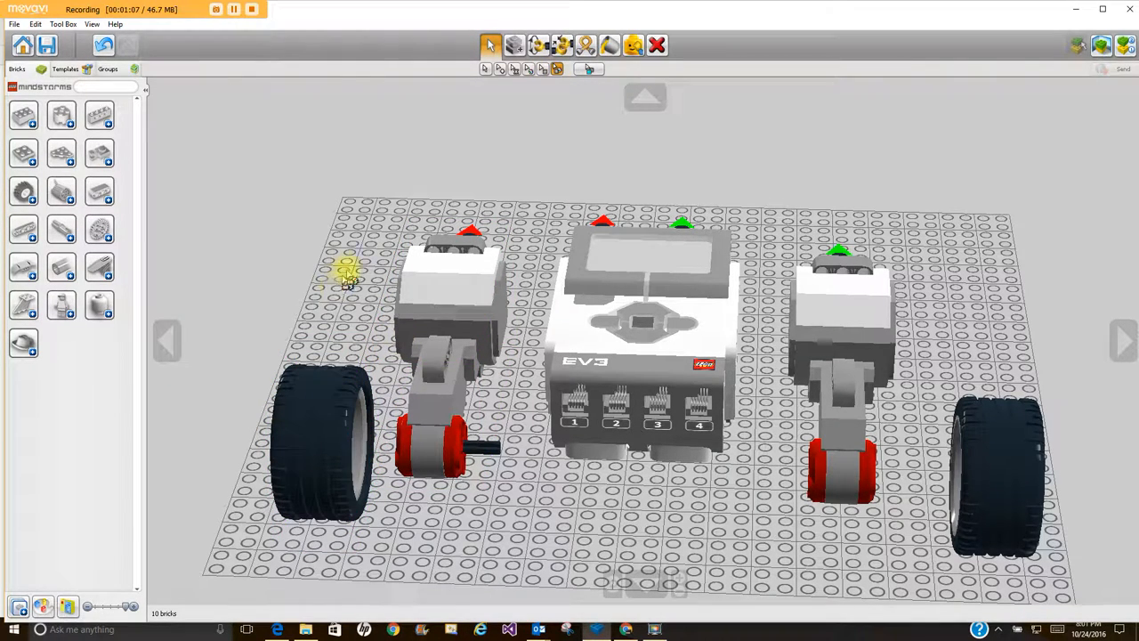
mouse_move(491, 44)
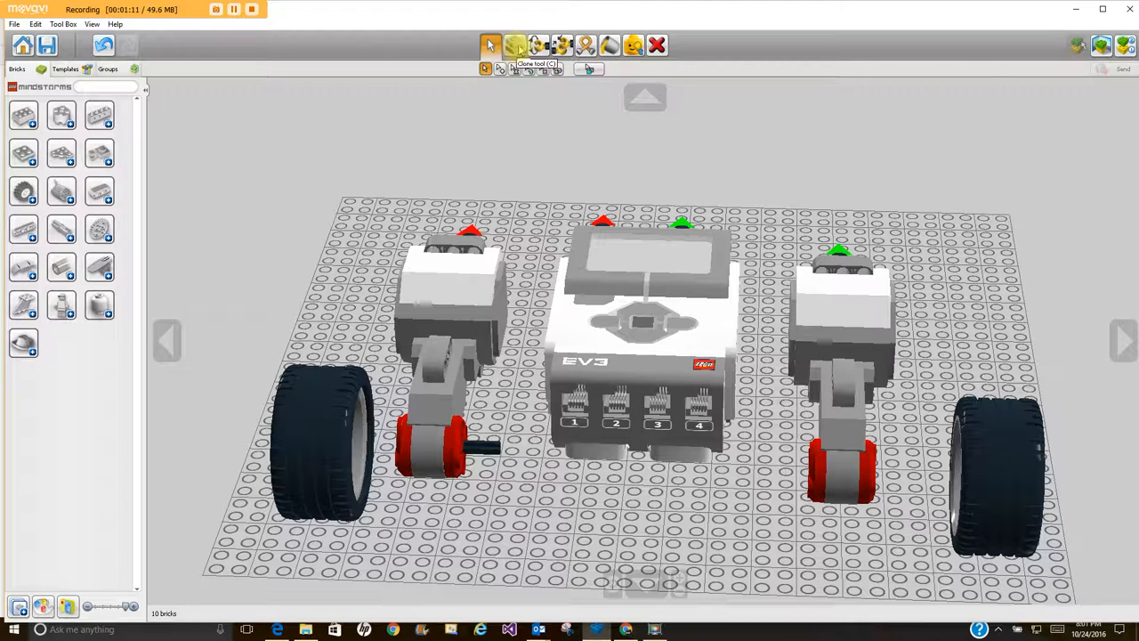
Step: Turn the left red hub around its axle with the Hinge tool
click(432, 450)
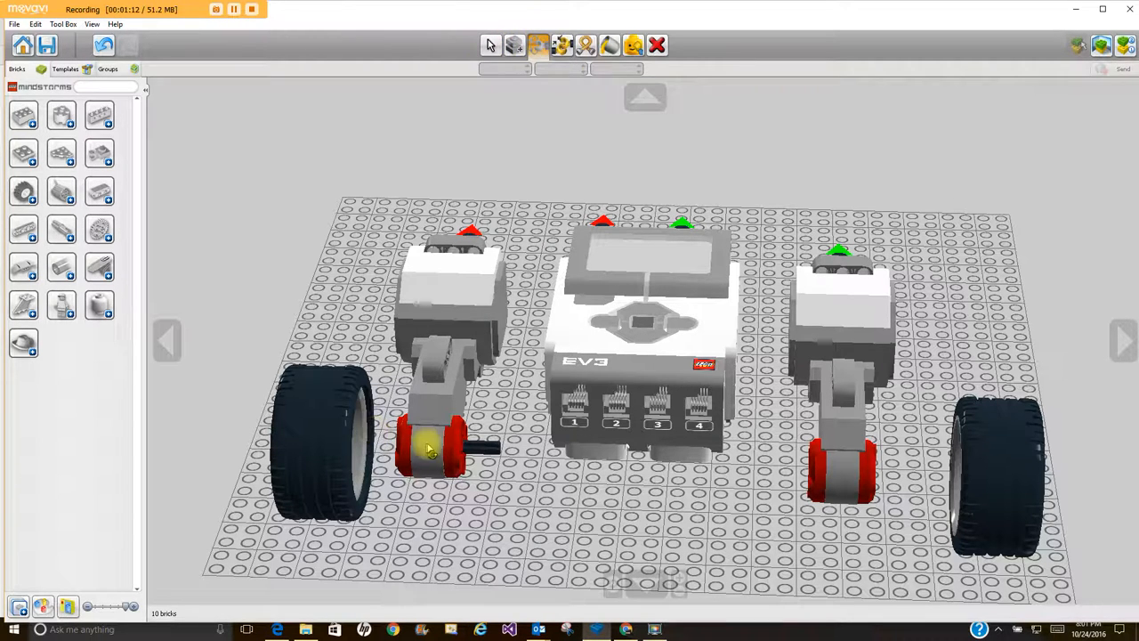
click(436, 450)
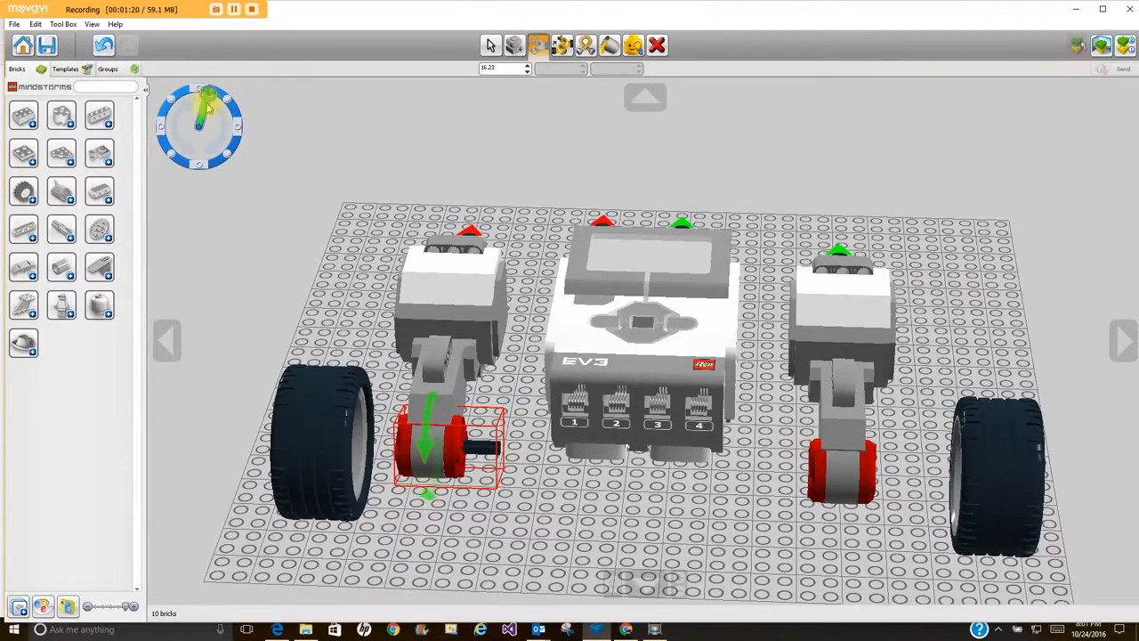
drag(209, 103, 165, 129)
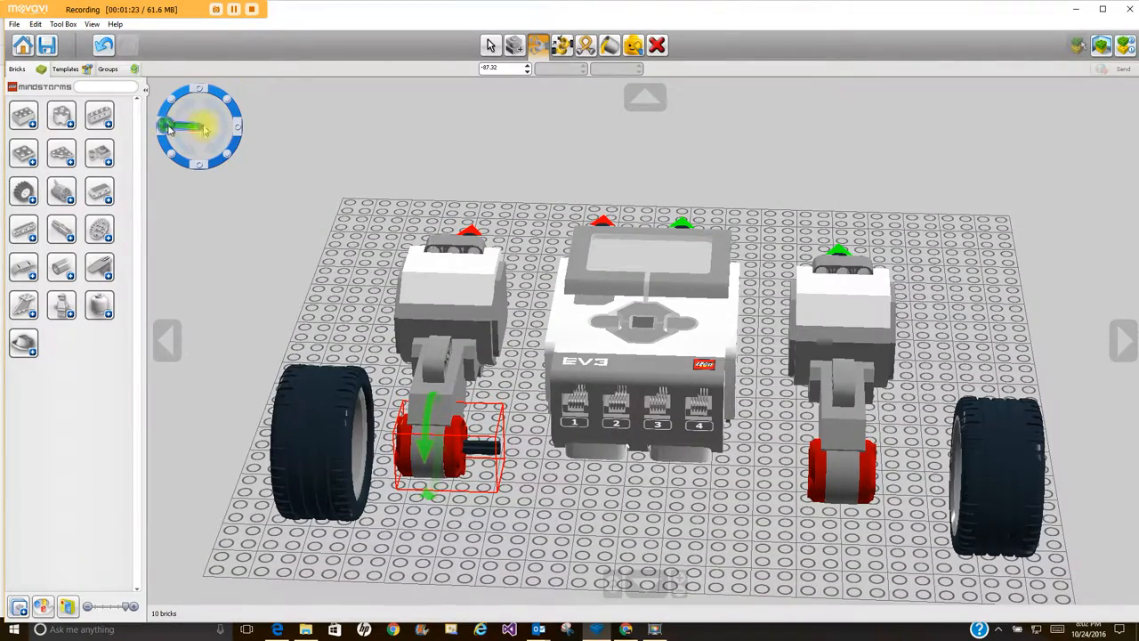
click(538, 45)
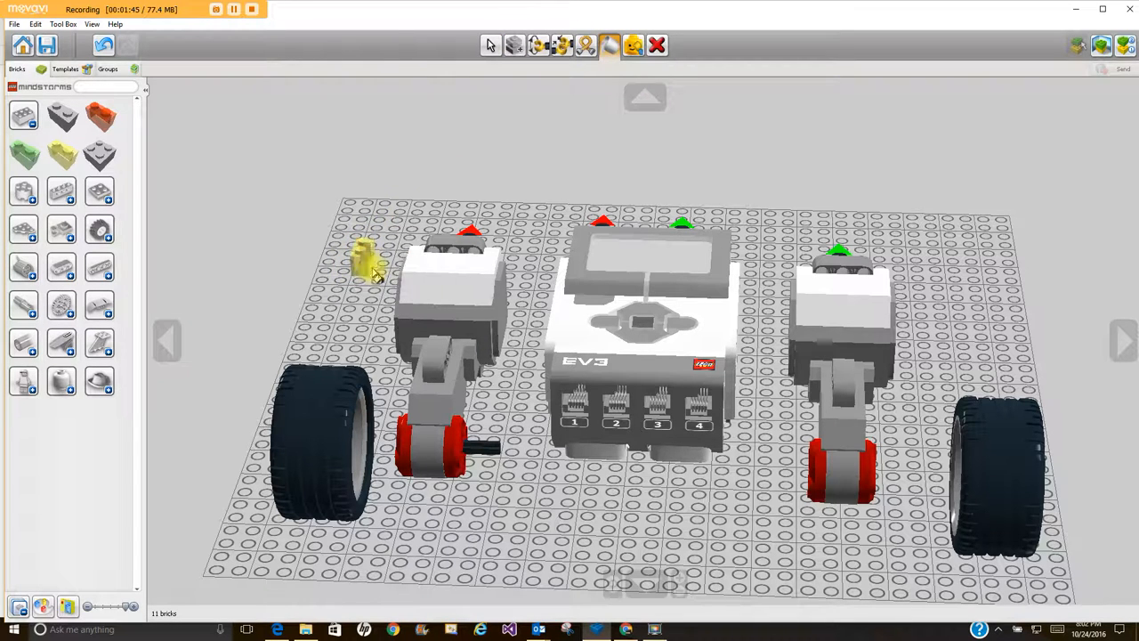
mouse_move(634, 46)
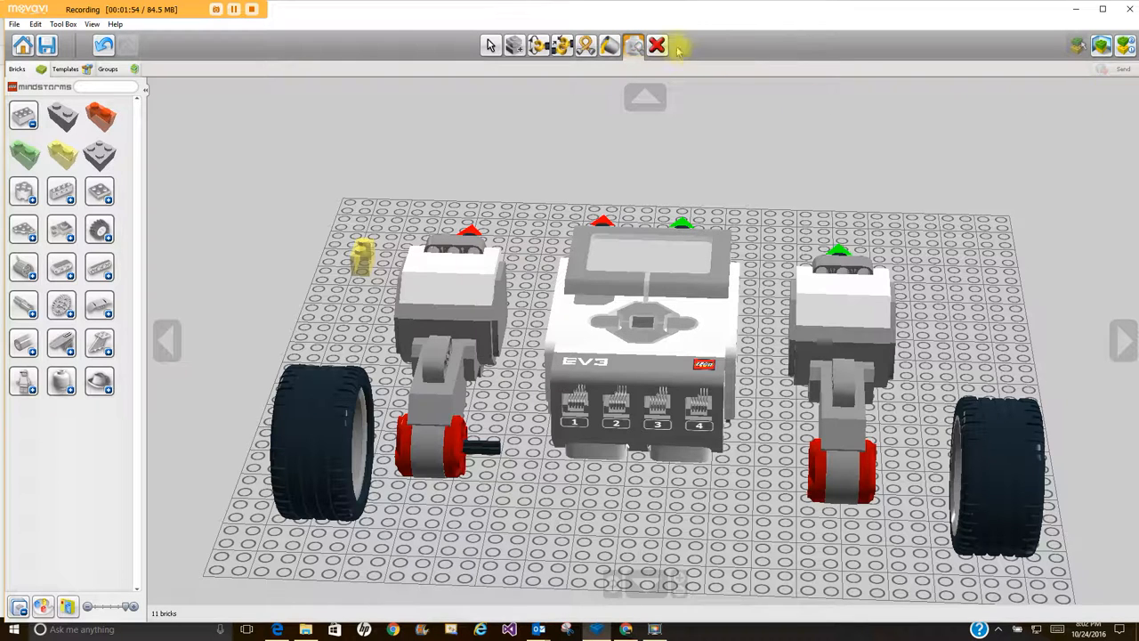
mouse_move(657, 45)
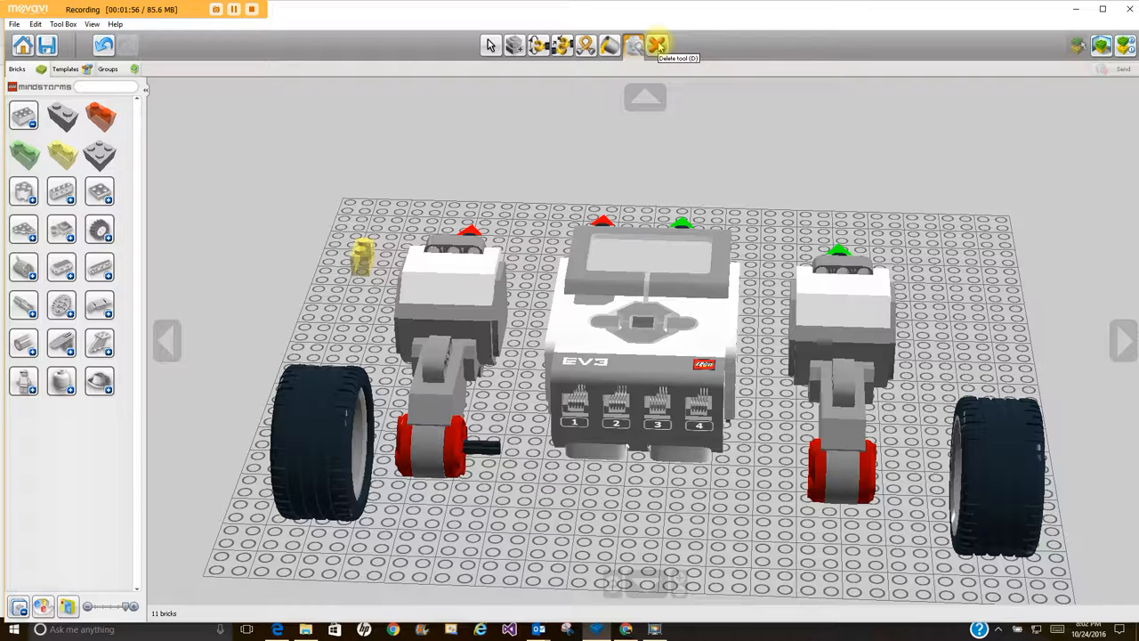
Step: Delete the yellow piece and black axle beside the left hub
click(657, 45)
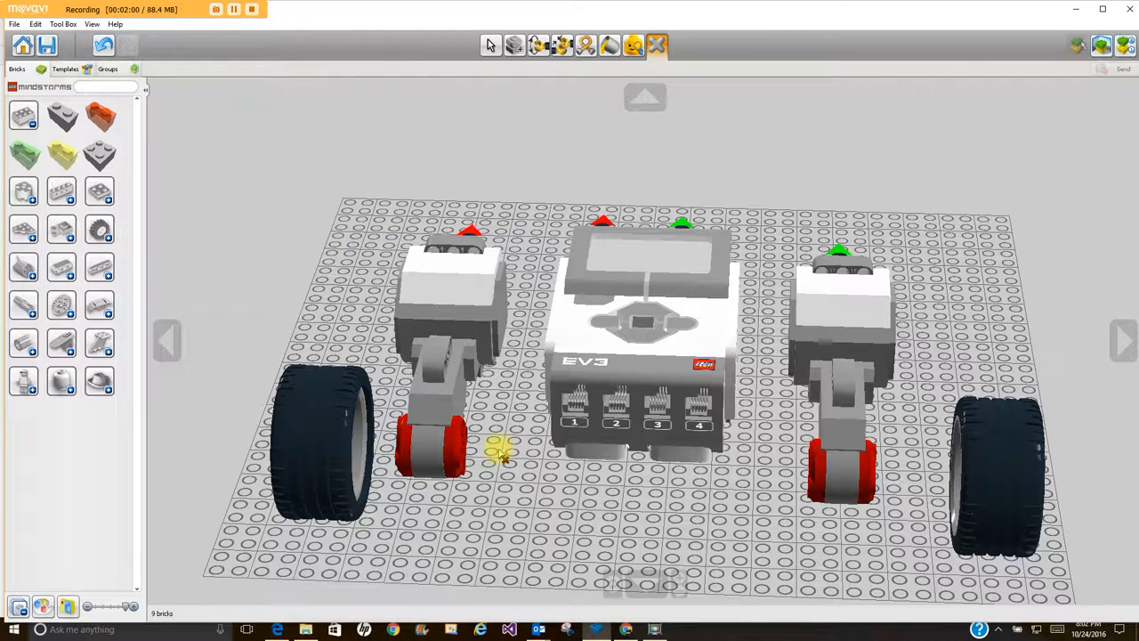
mouse_move(585, 160)
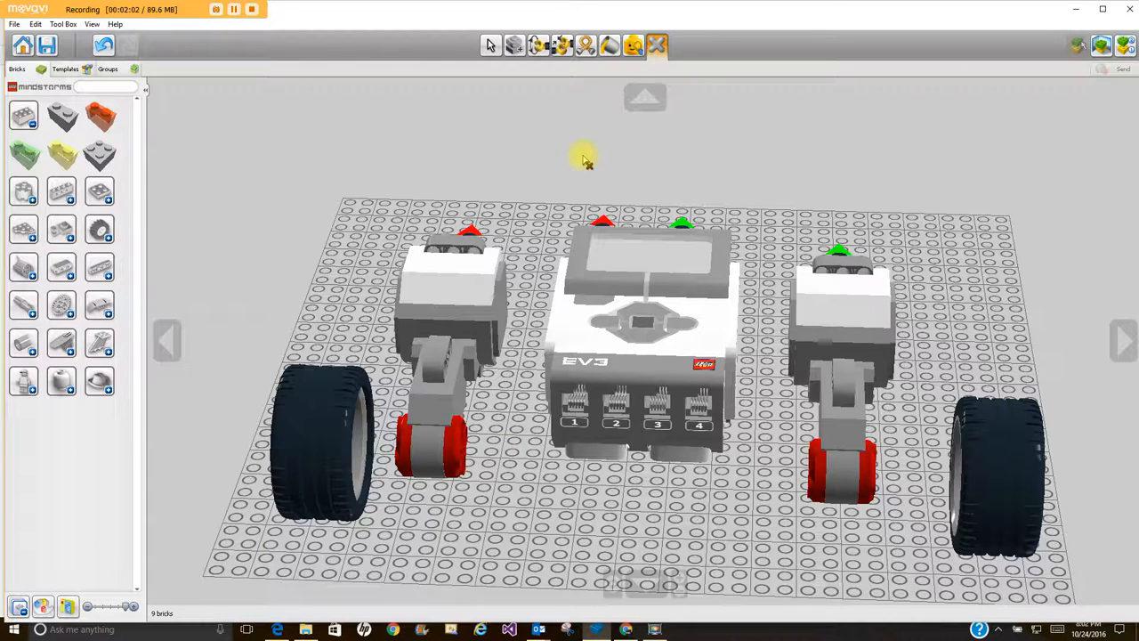
mouse_move(320, 158)
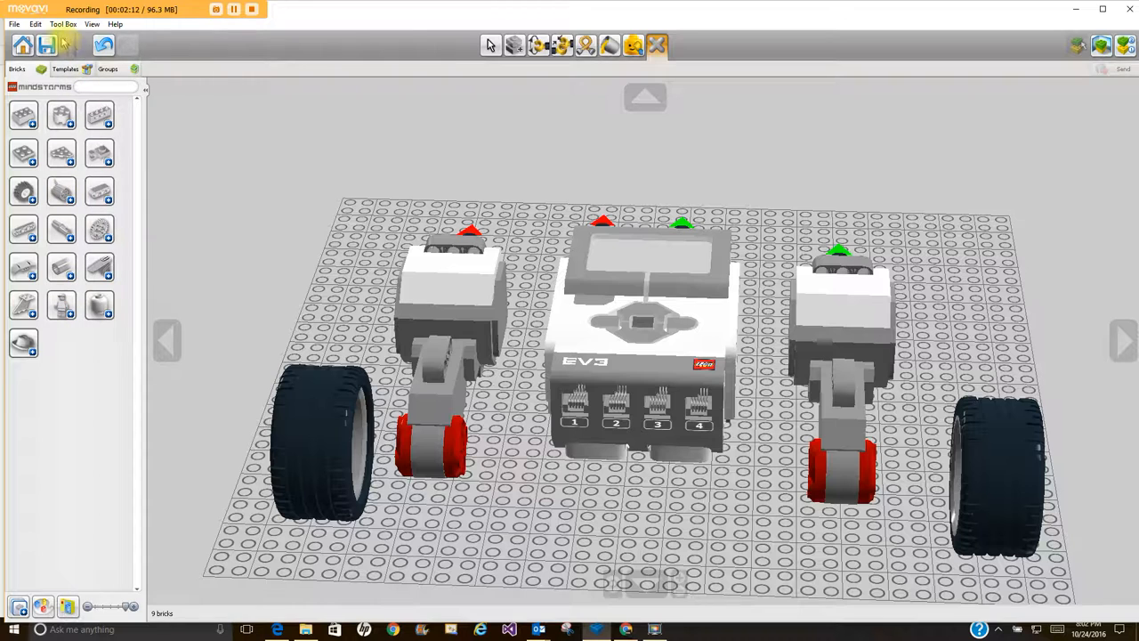
click(91, 24)
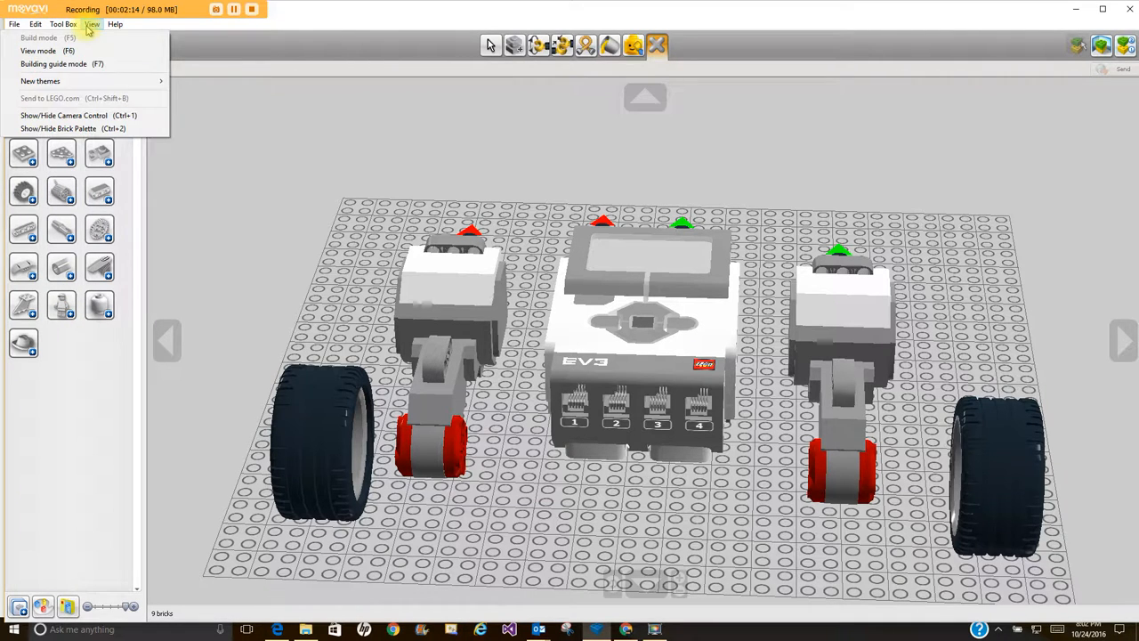
mouse_move(40, 81)
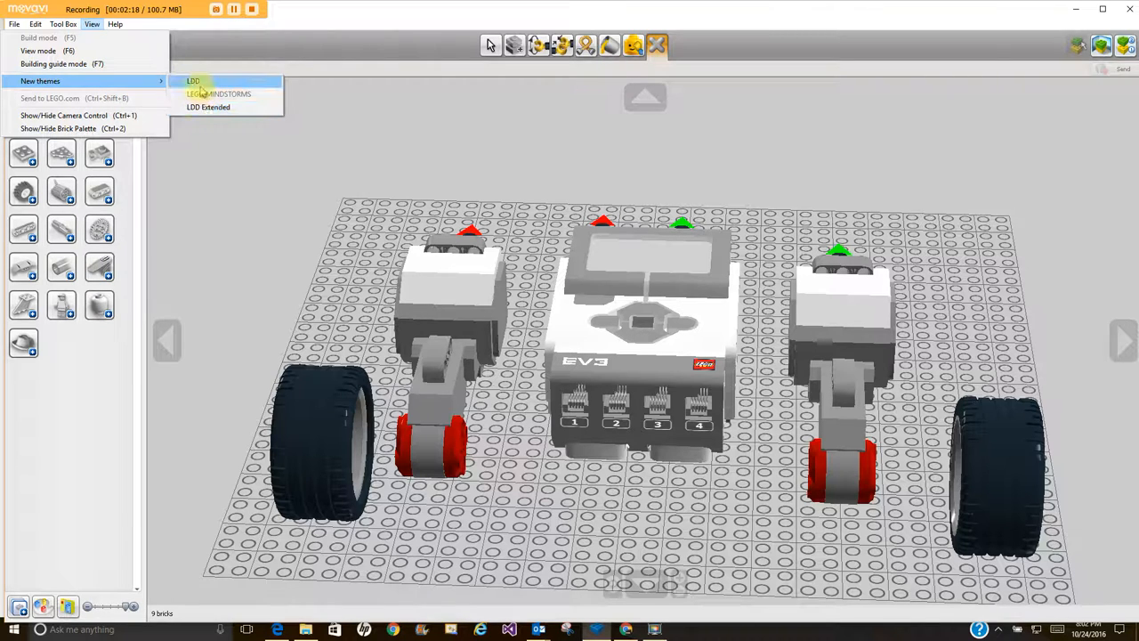
click(193, 81)
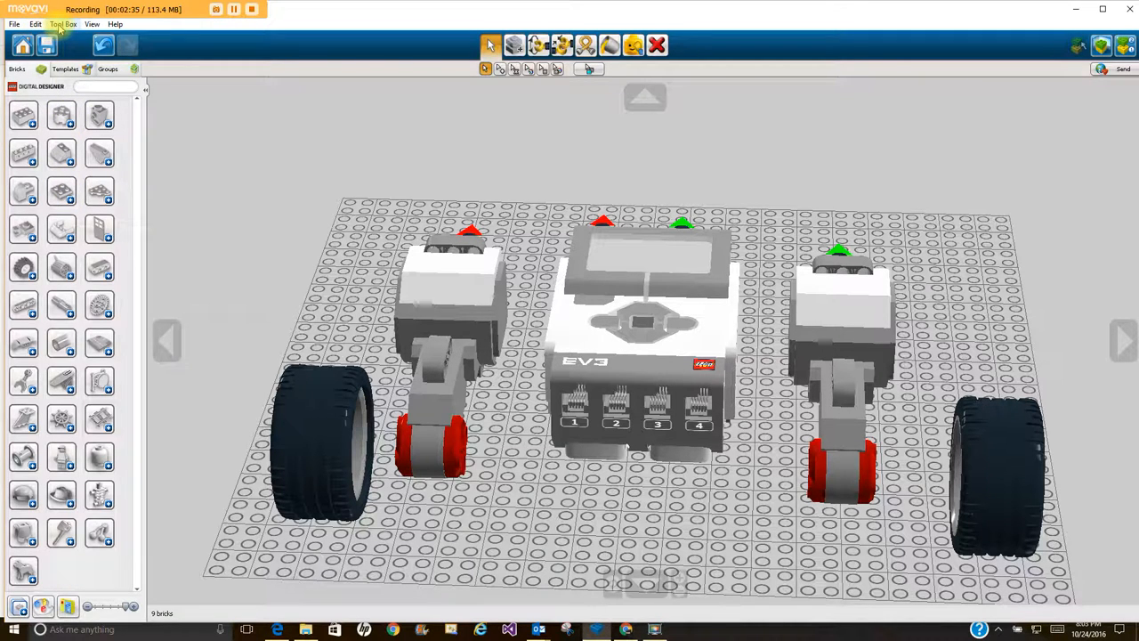
click(91, 24)
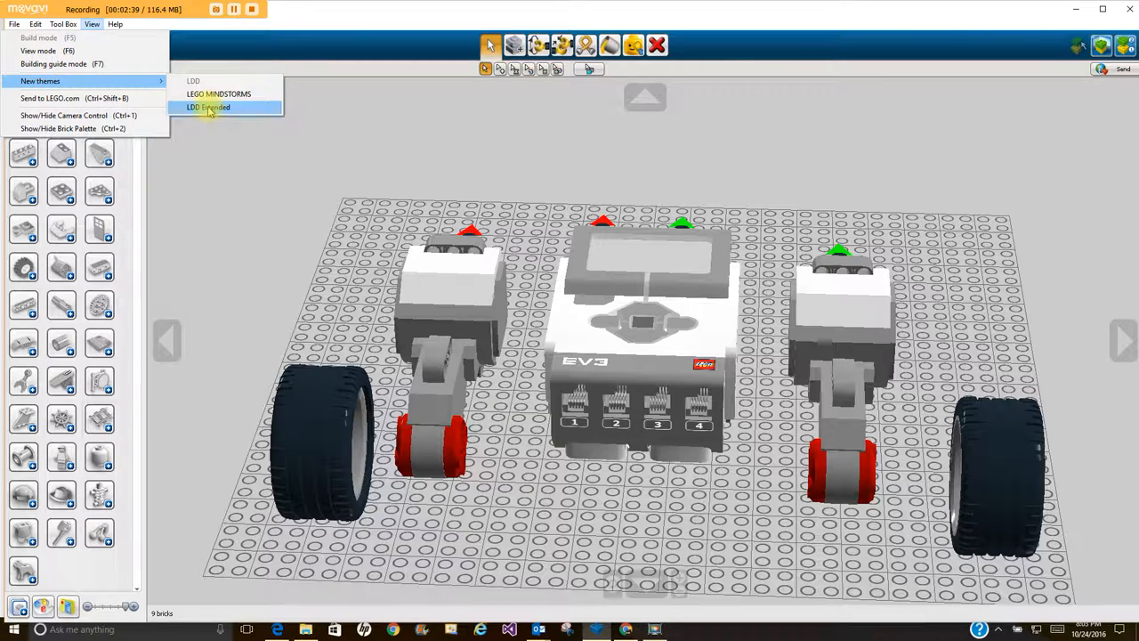
click(208, 107)
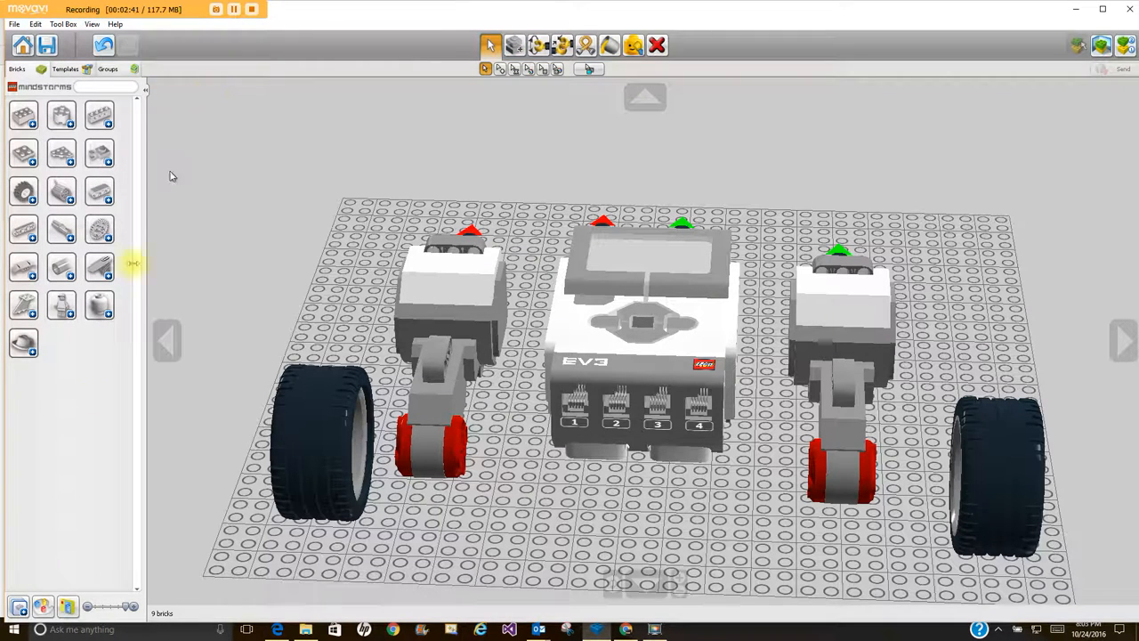
mouse_move(56, 367)
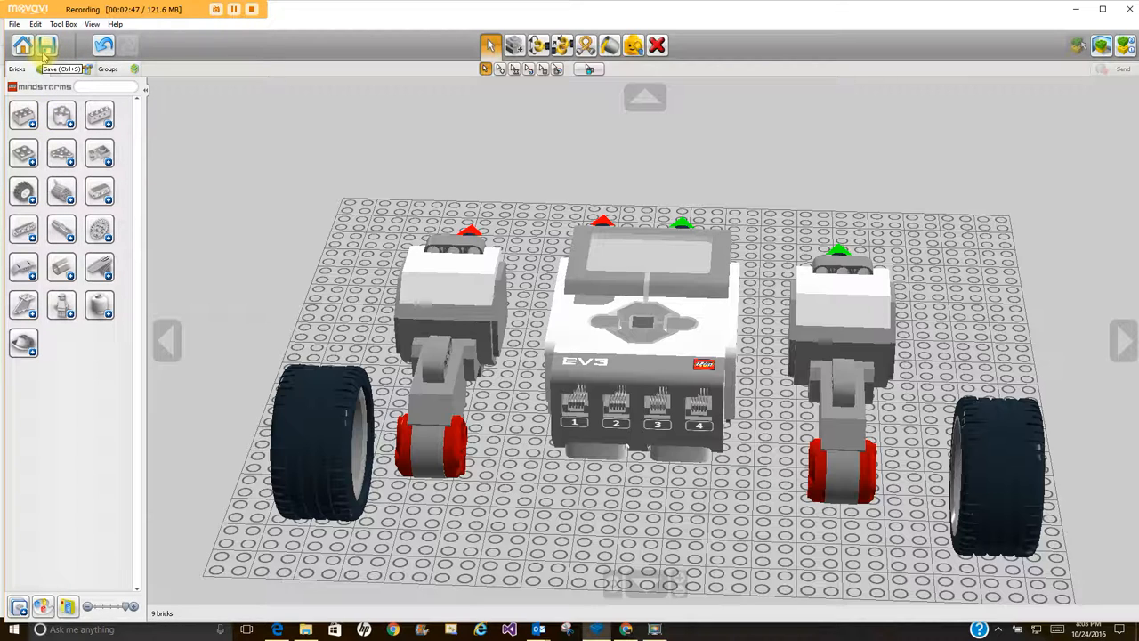
click(62, 24)
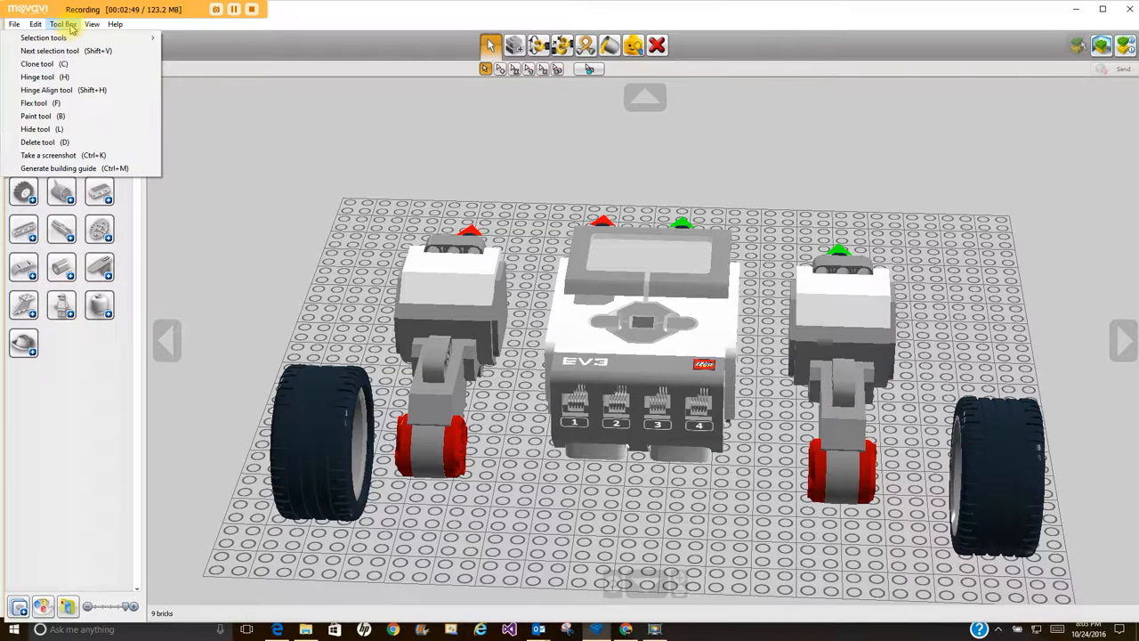
mouse_move(45, 90)
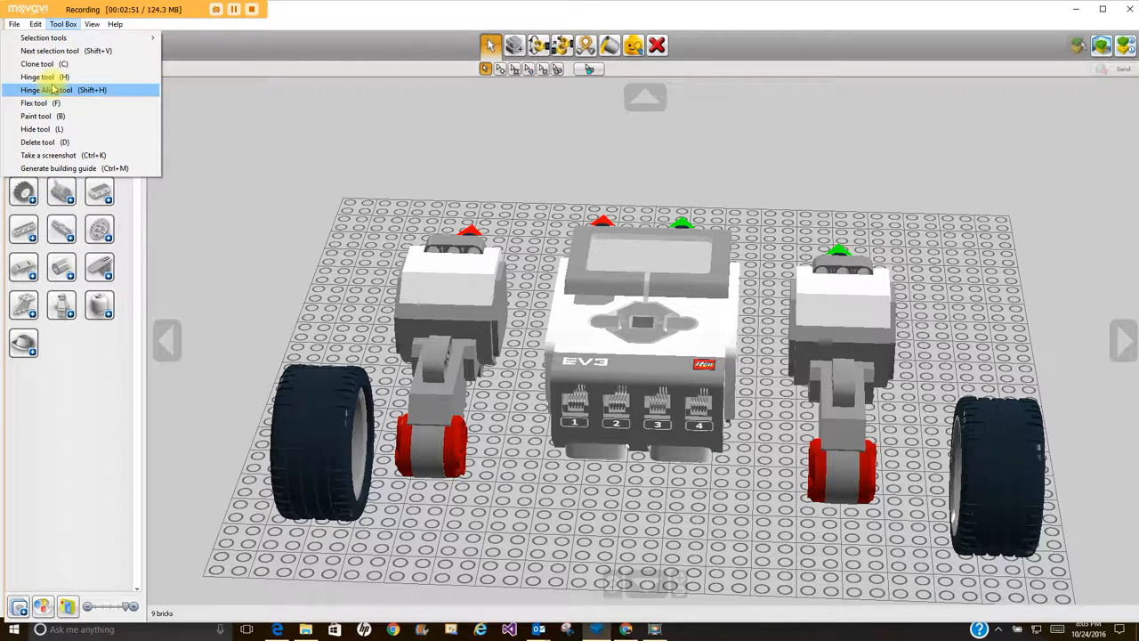
mouse_move(44, 63)
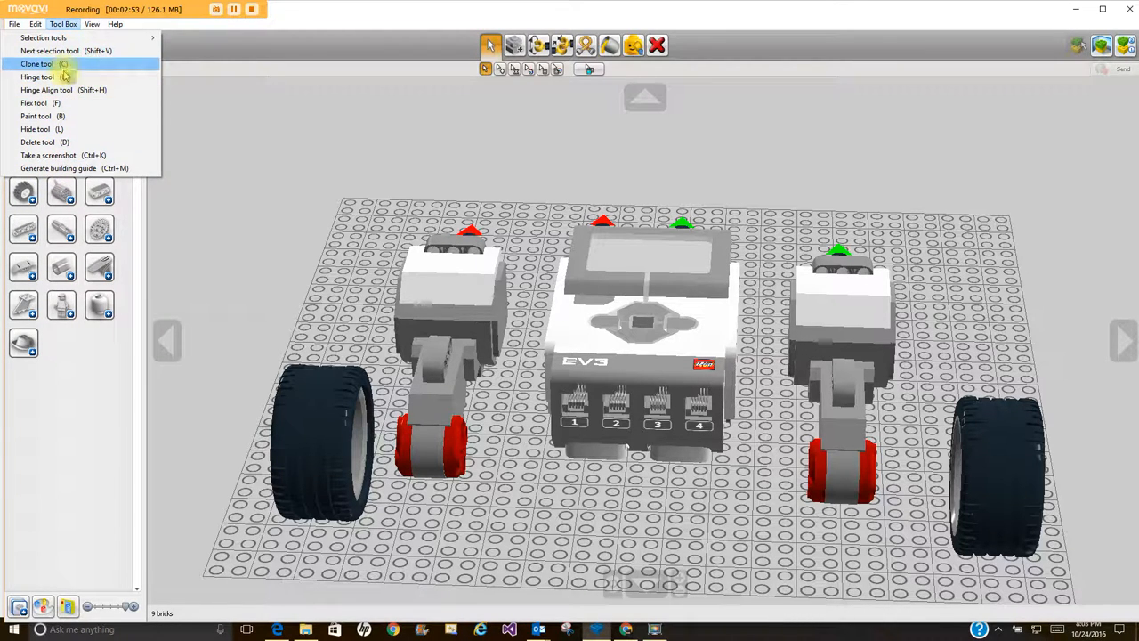
mouse_move(49, 77)
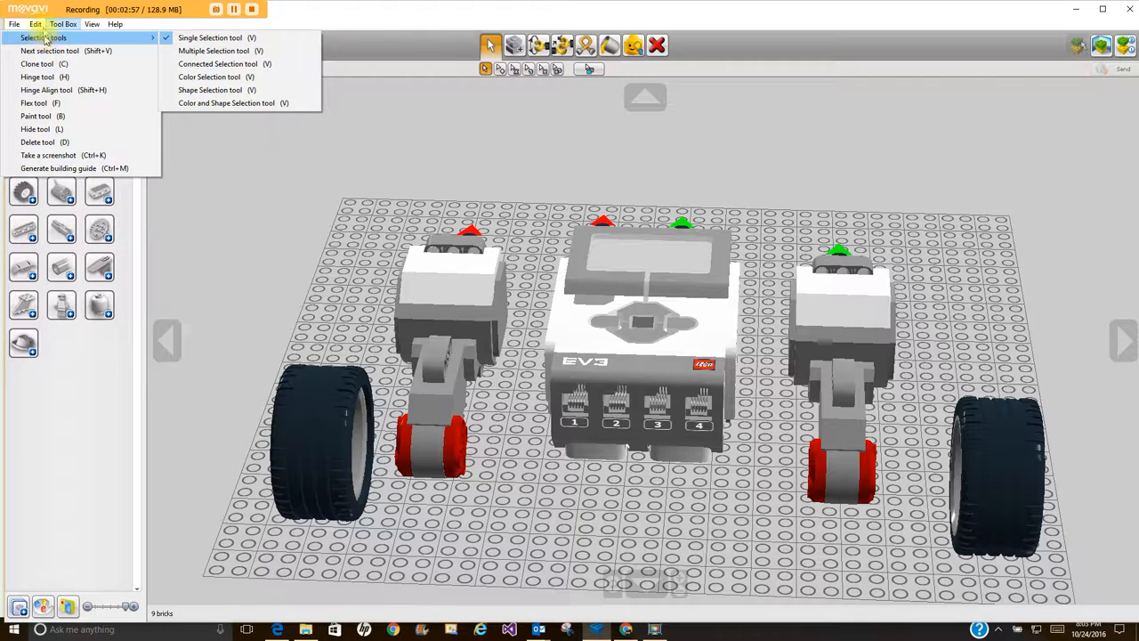
click(35, 24)
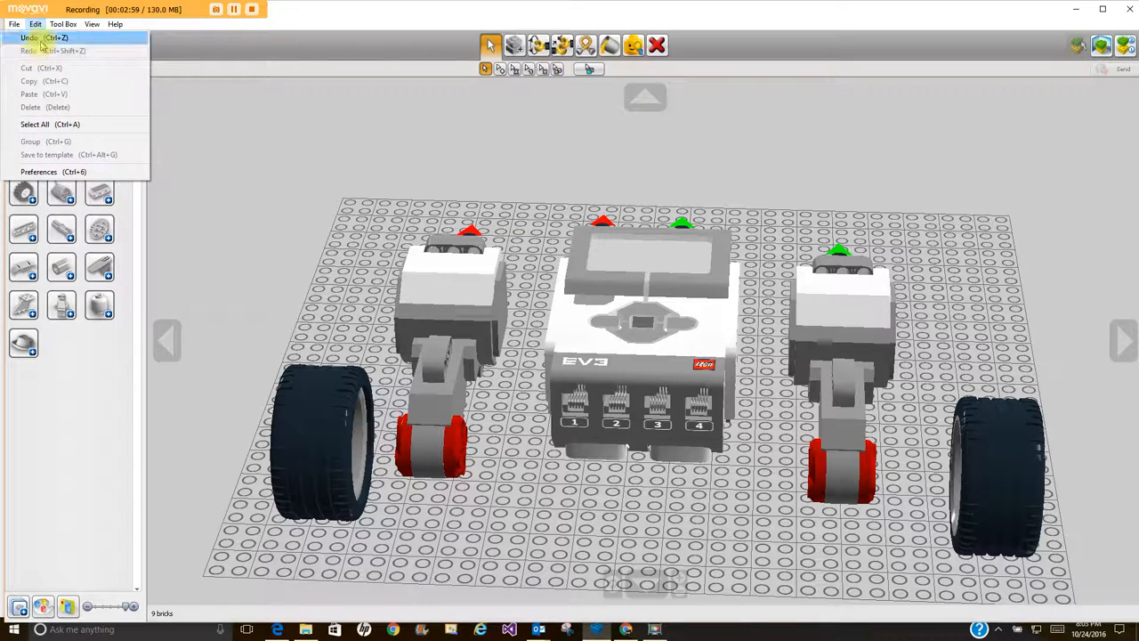
mouse_move(152, 174)
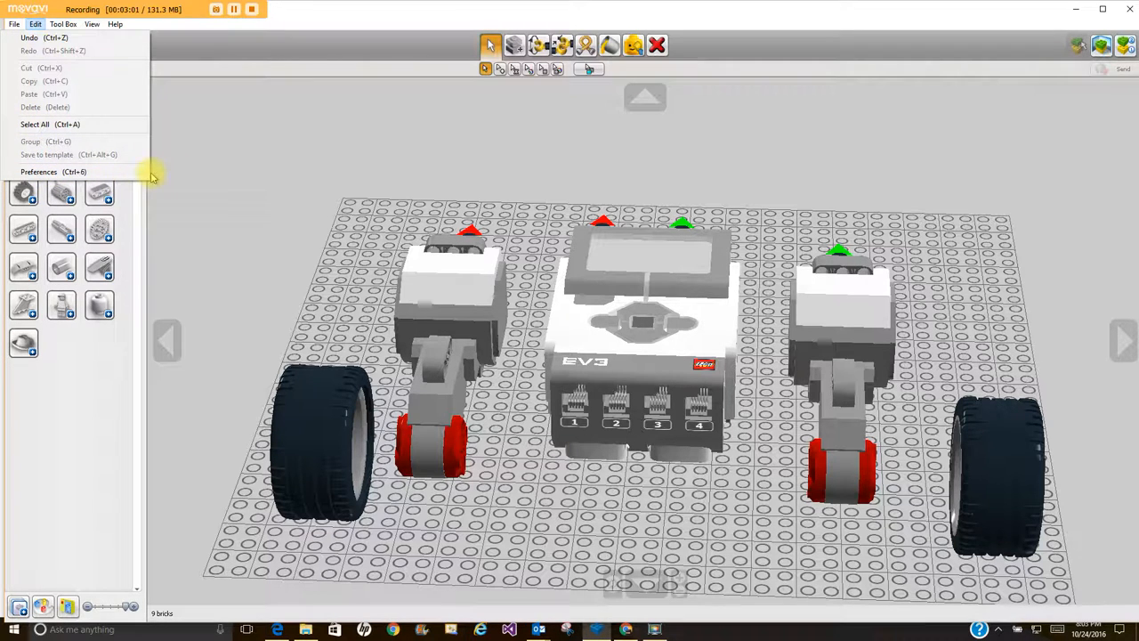
click(187, 134)
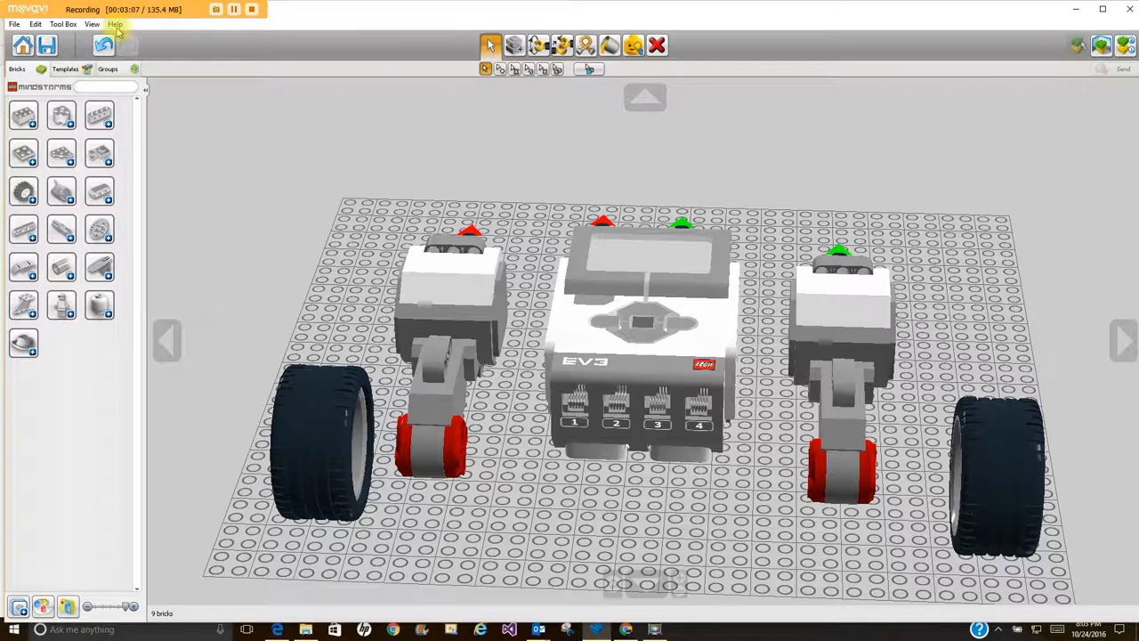
Step: Open the LEGO Digital Designer 4.3 User Manual from the Help menu
click(115, 24)
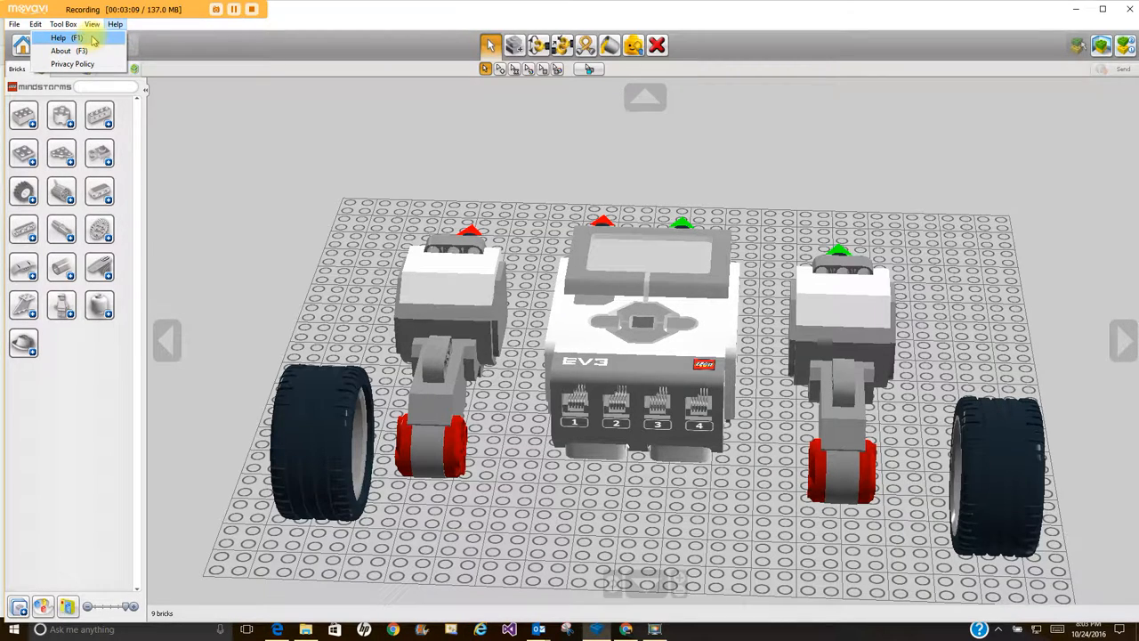
click(58, 37)
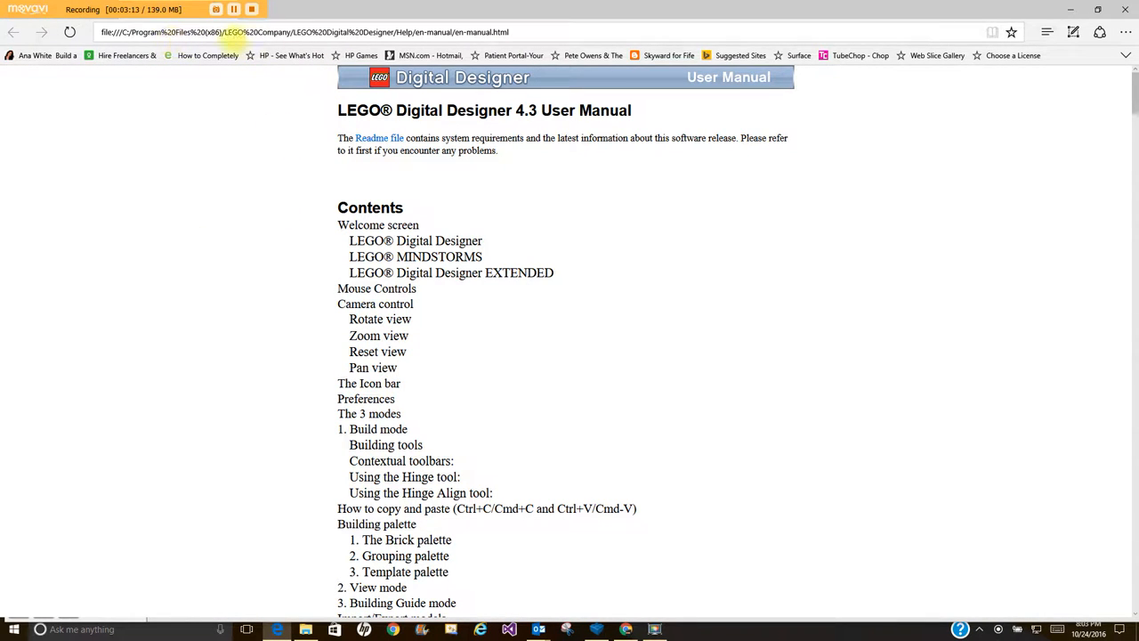
mouse_move(460, 256)
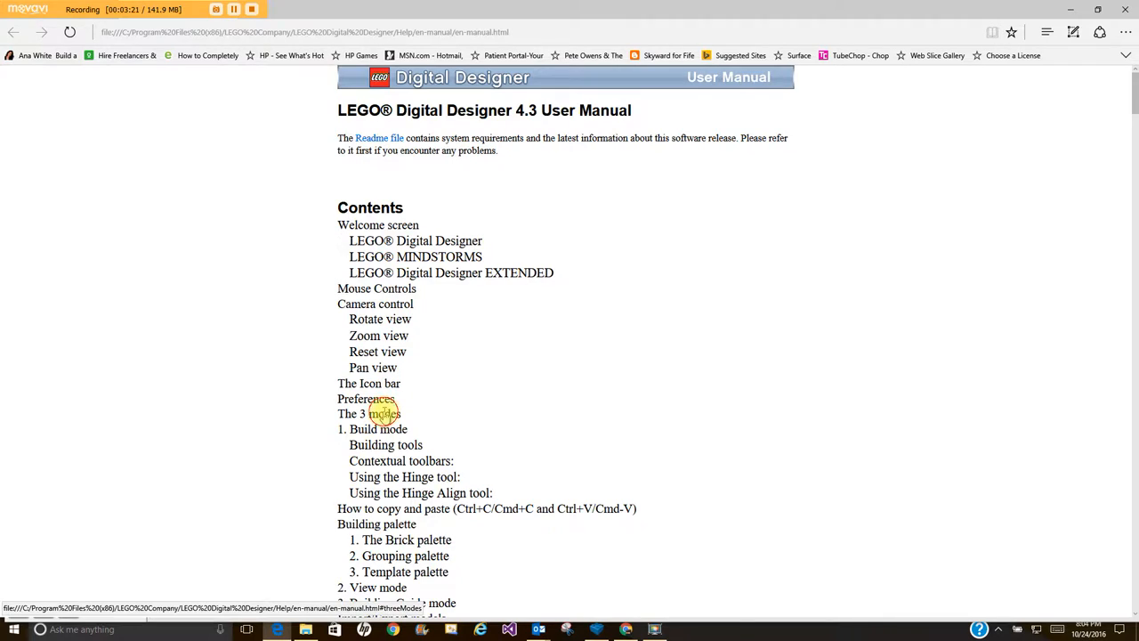
click(383, 414)
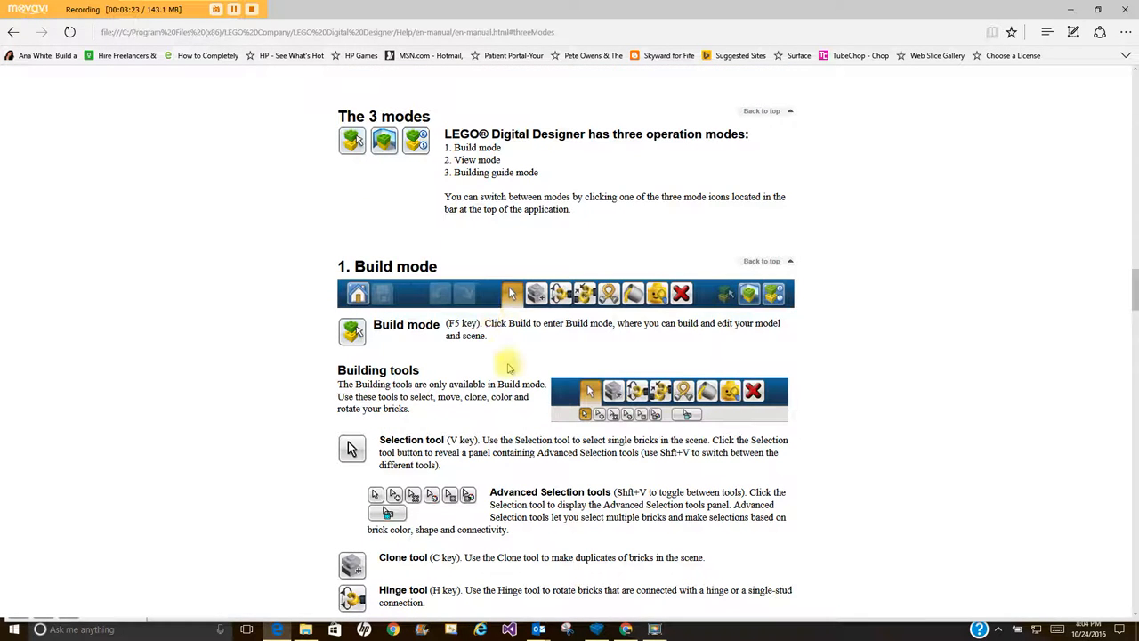
scroll(down, 3)
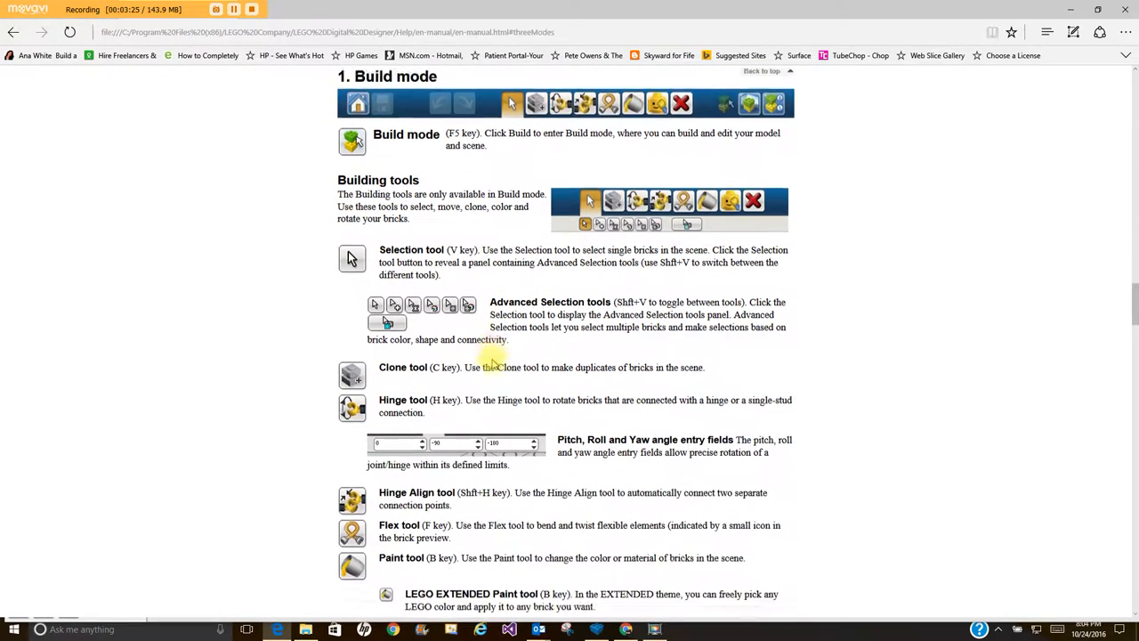
scroll(down, 3)
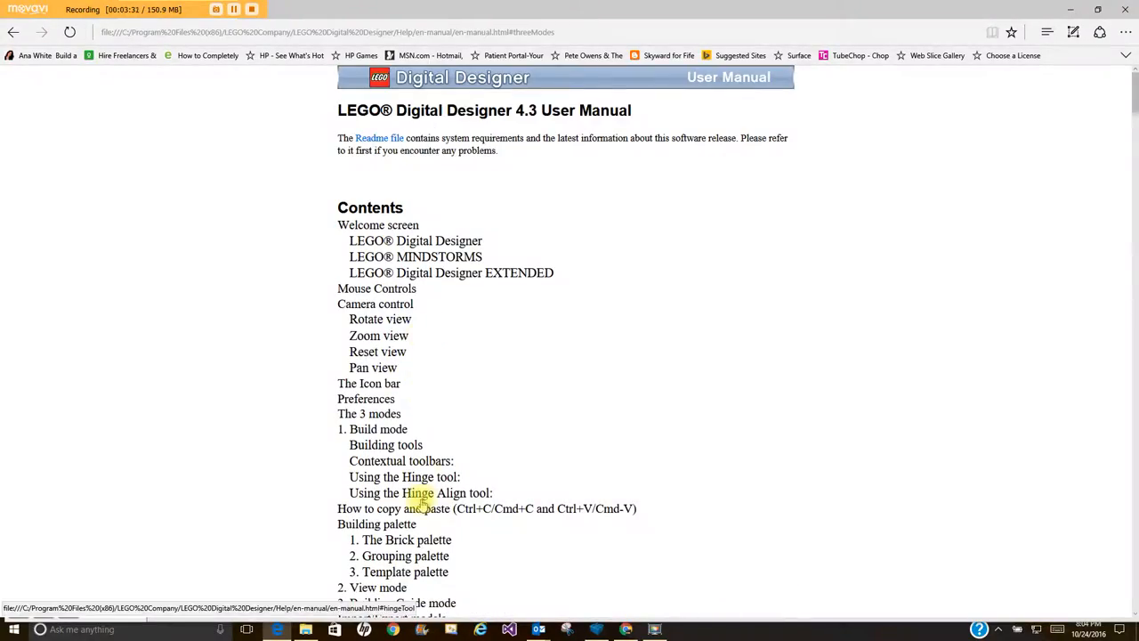
scroll(down, 3)
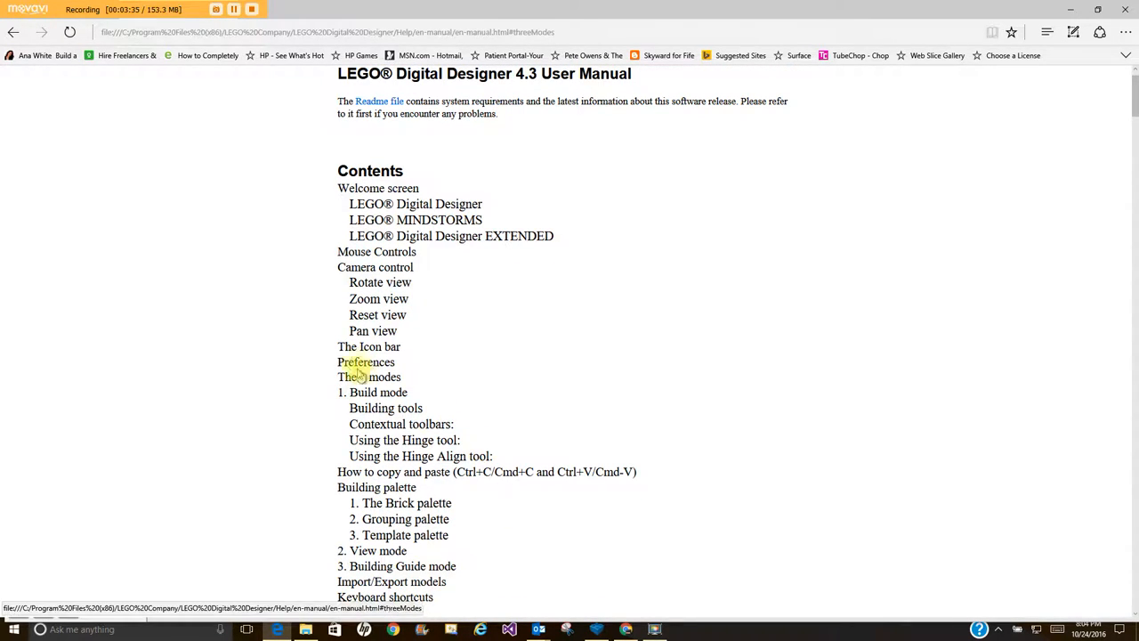
Step: Read the manual's Preferences section, then close all Edge tabs
click(366, 362)
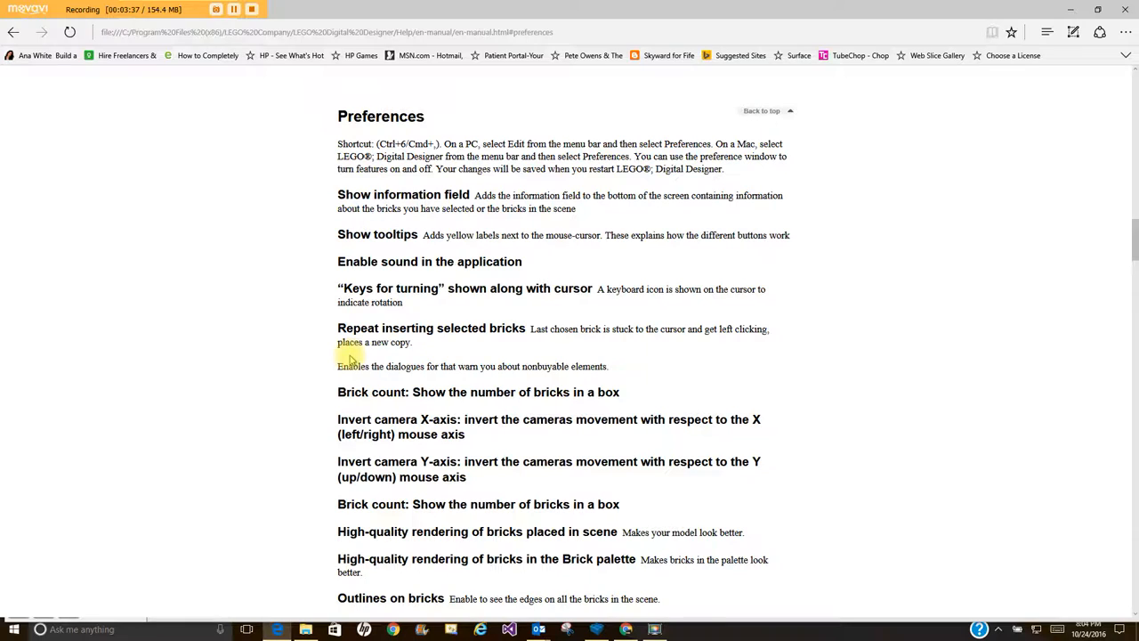
mouse_move(419, 184)
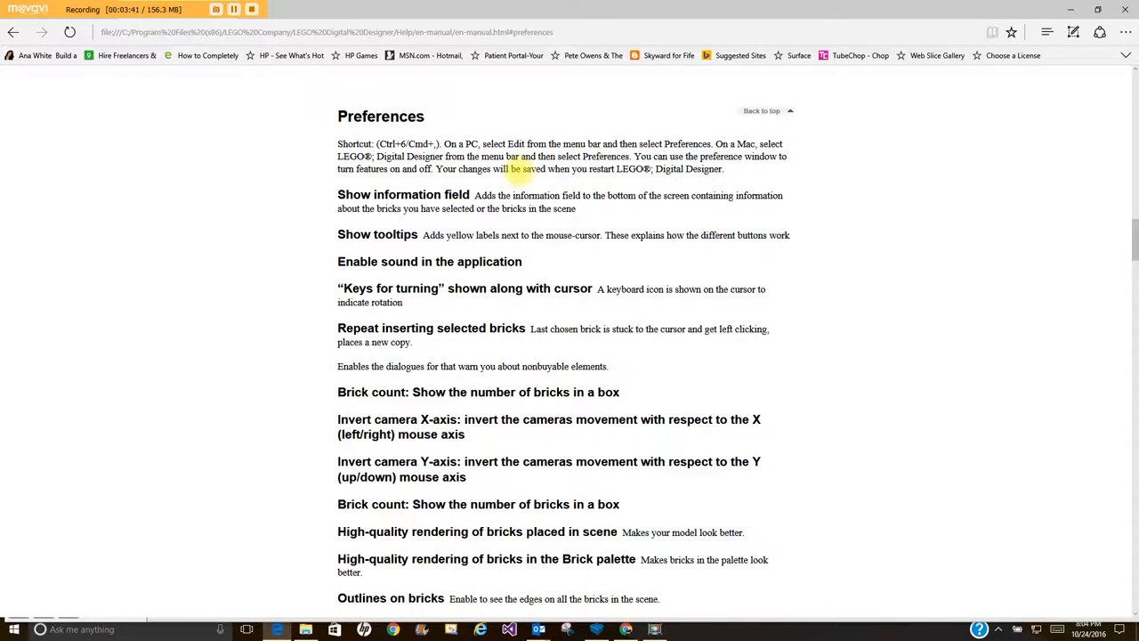
mouse_move(664, 229)
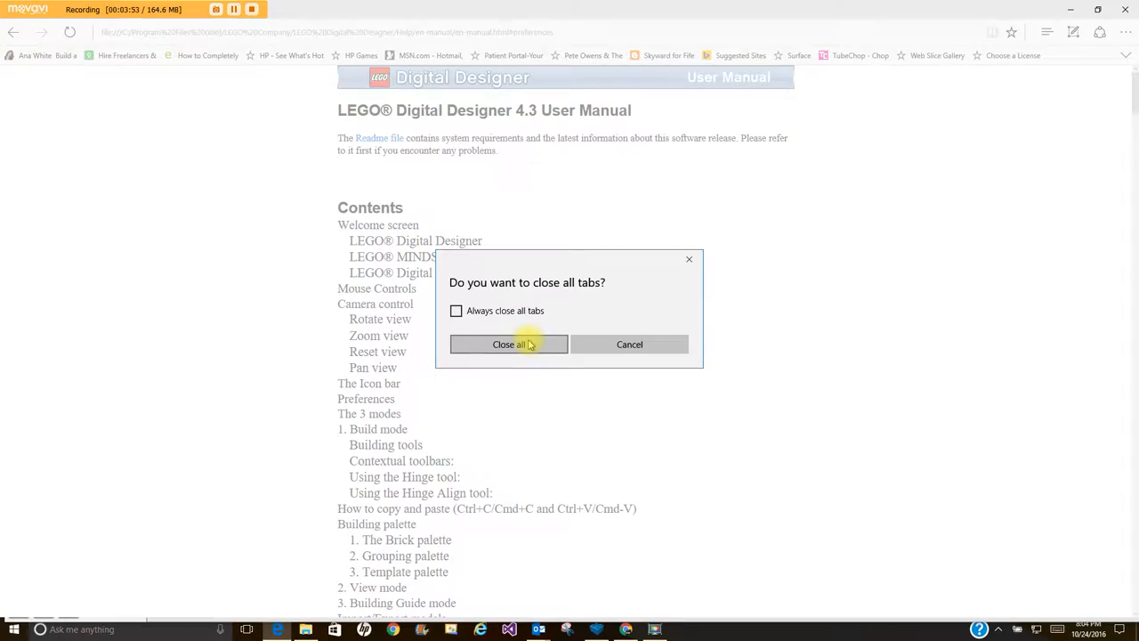
click(509, 344)
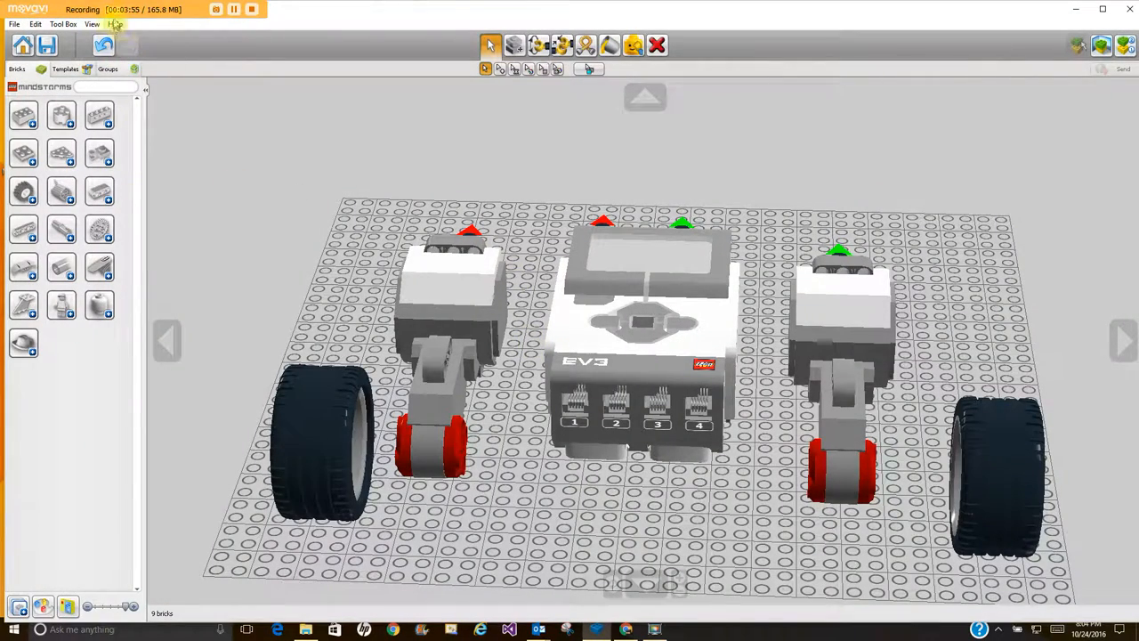